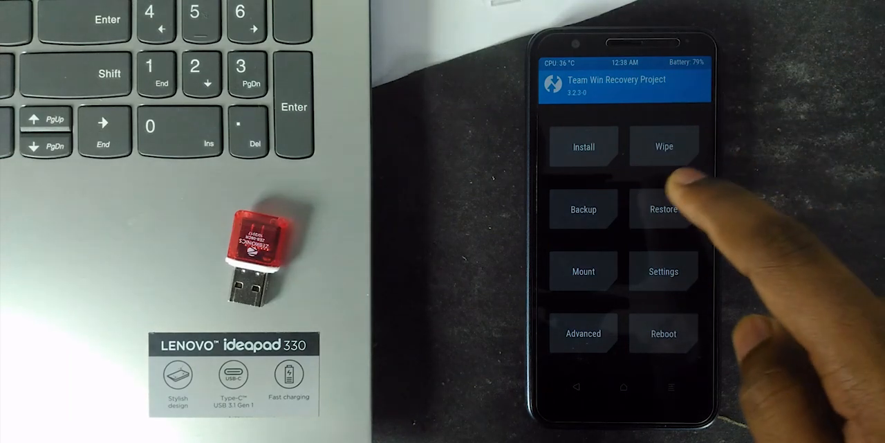
Step: Keep internal storage, then format the data partition, confirming with 'yes'
left_click(583, 209)
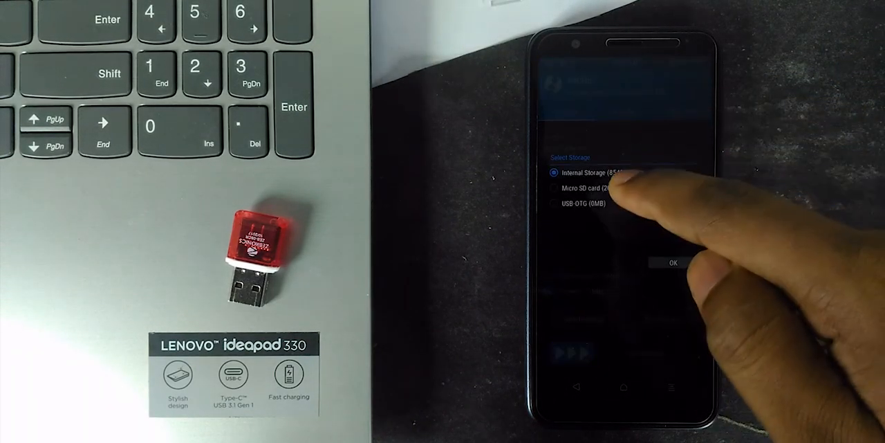
left_click(670, 262)
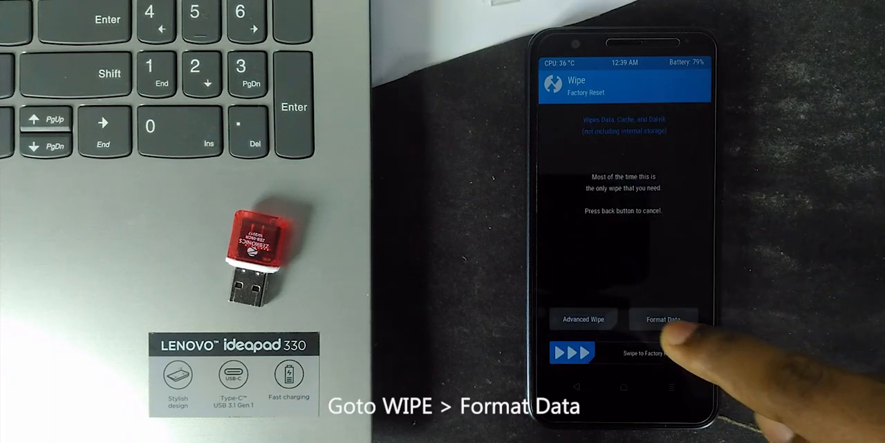
left_click(663, 319)
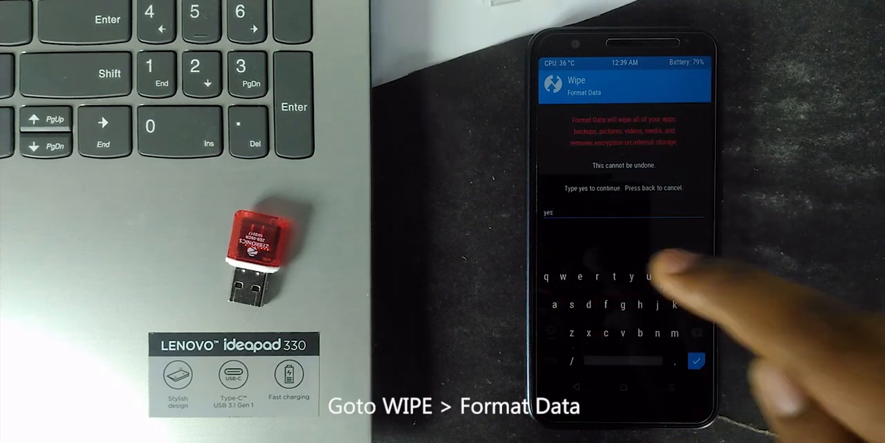
left_click(696, 359)
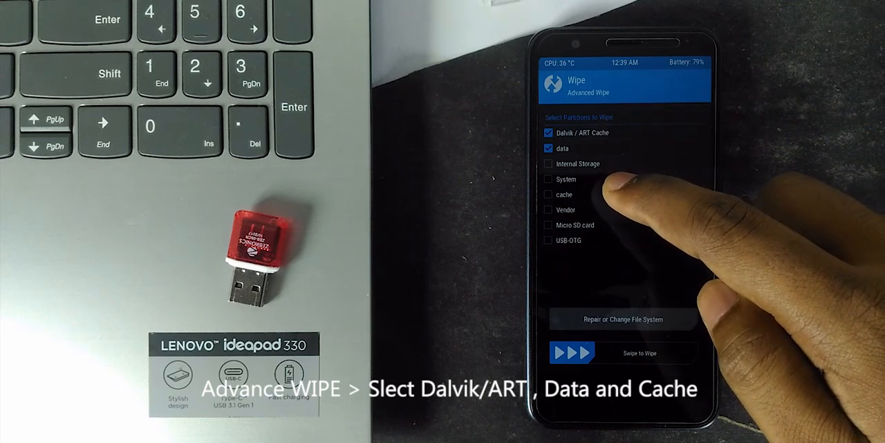
Step: Add cache to the Dalvik/ART and data wipe selection, then go back Home
left_click(549, 195)
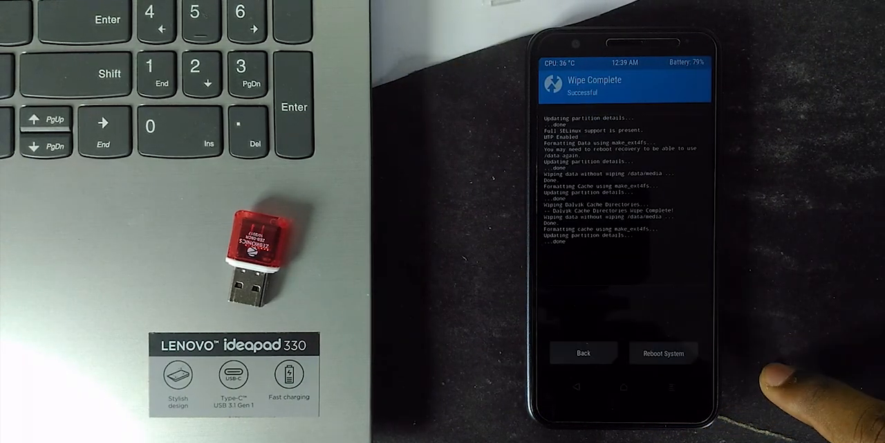
left_click(583, 353)
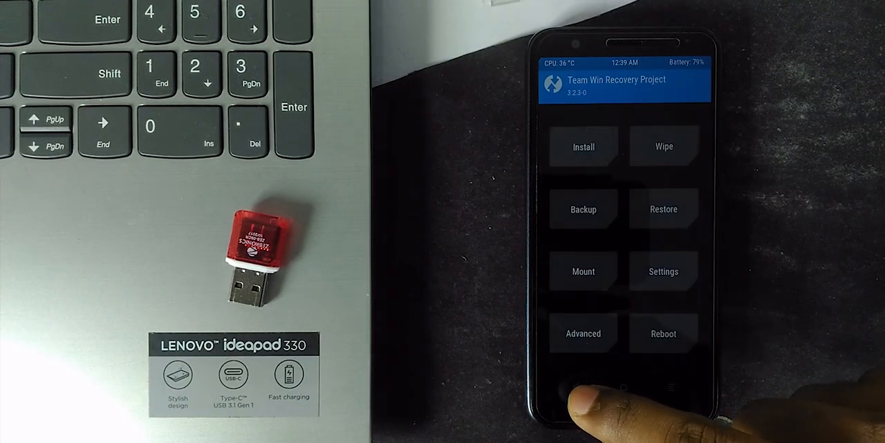
Step: Switch the installer to image mode and browse the SD card for the dotOS v3.0 arm64 image
left_click(583, 146)
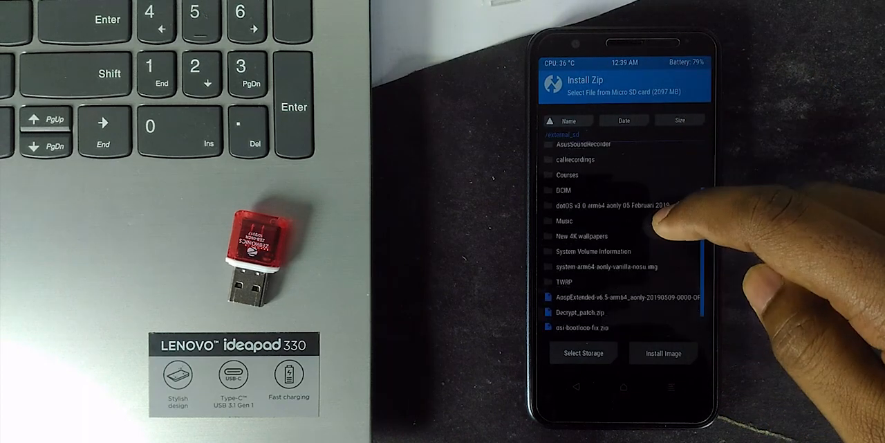
scroll("up", 3)
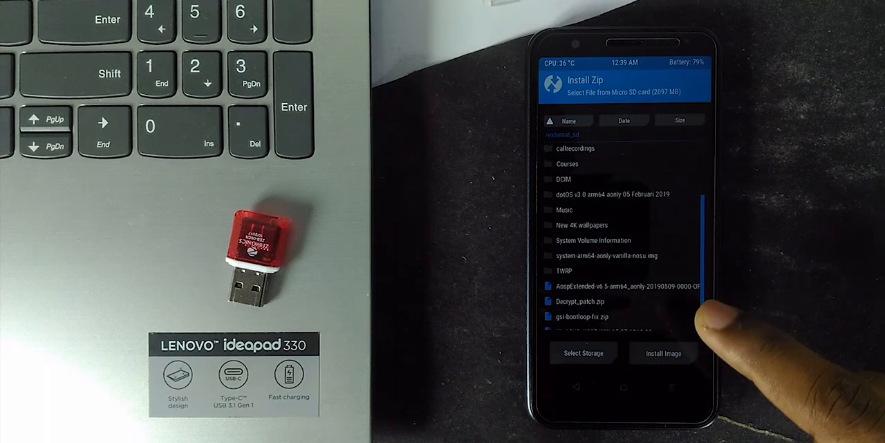
left_click(662, 353)
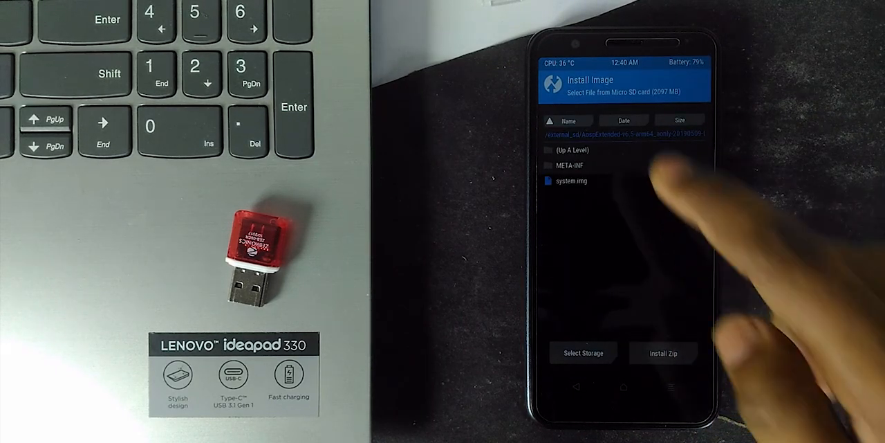
left_click(570, 150)
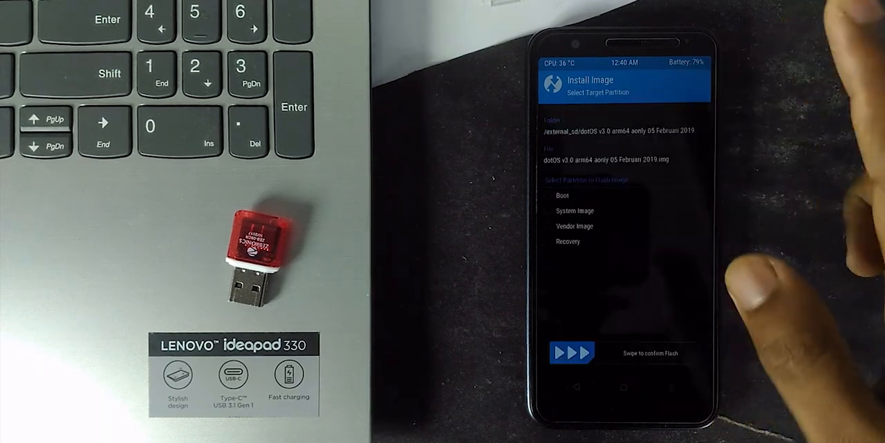
left_click(548, 210)
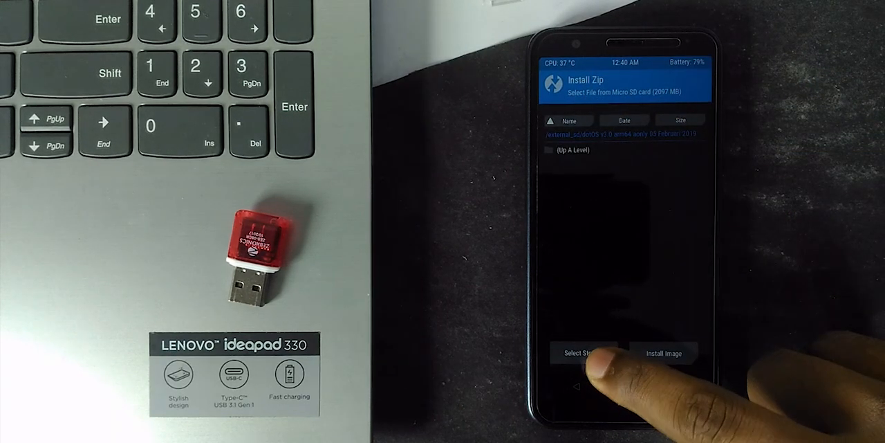
Step: Switch storage to the Micro SD card and select gsi-bootloop-fix.zip
left_click(582, 353)
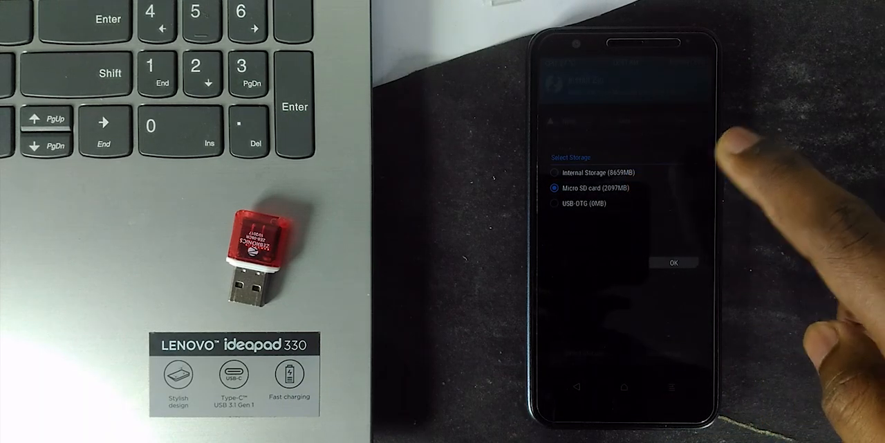
left_click(672, 262)
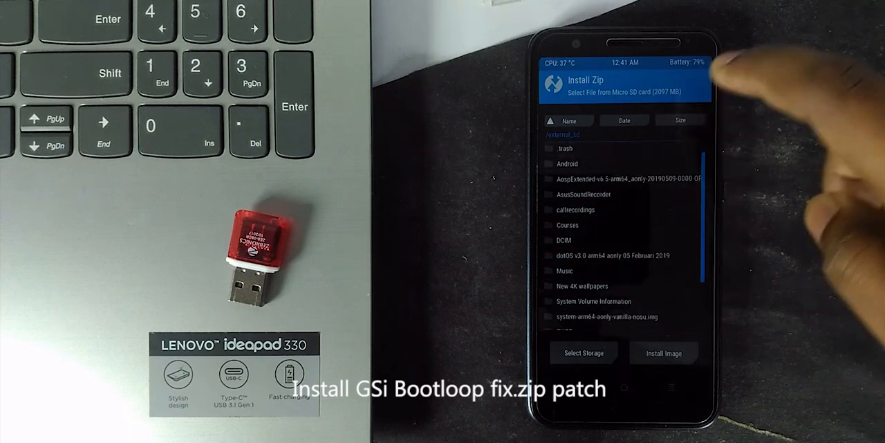
scroll("down", 3)
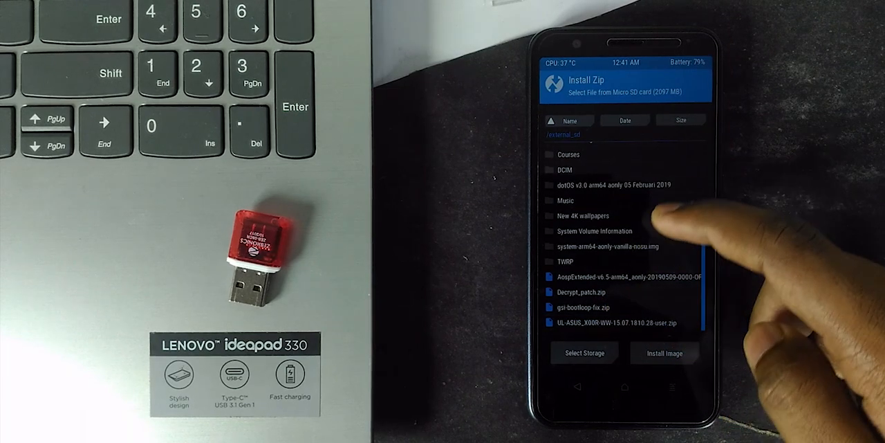
left_click(579, 307)
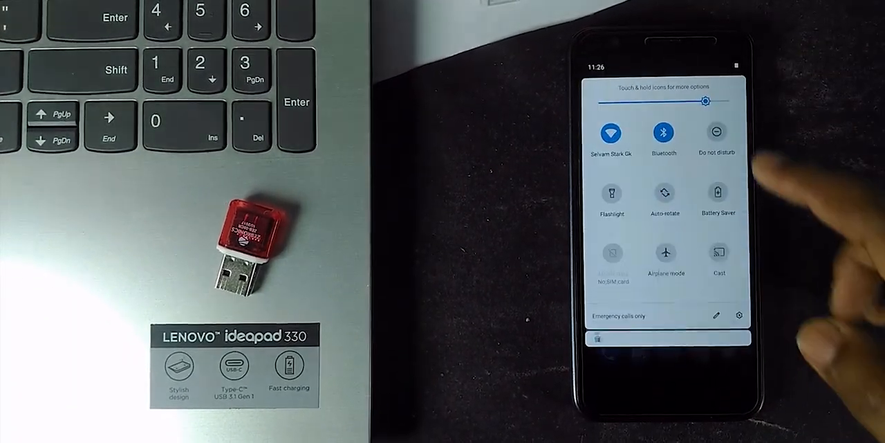
Step: Launch Settings from the gear icon in Quick Settings
left_click(739, 315)
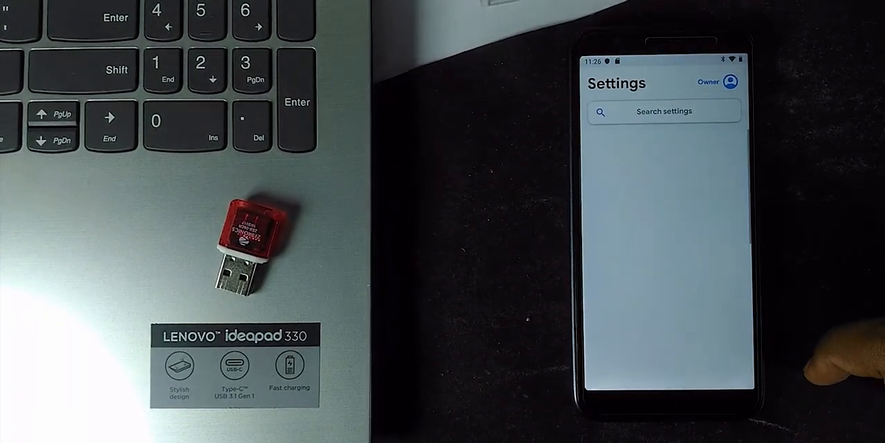